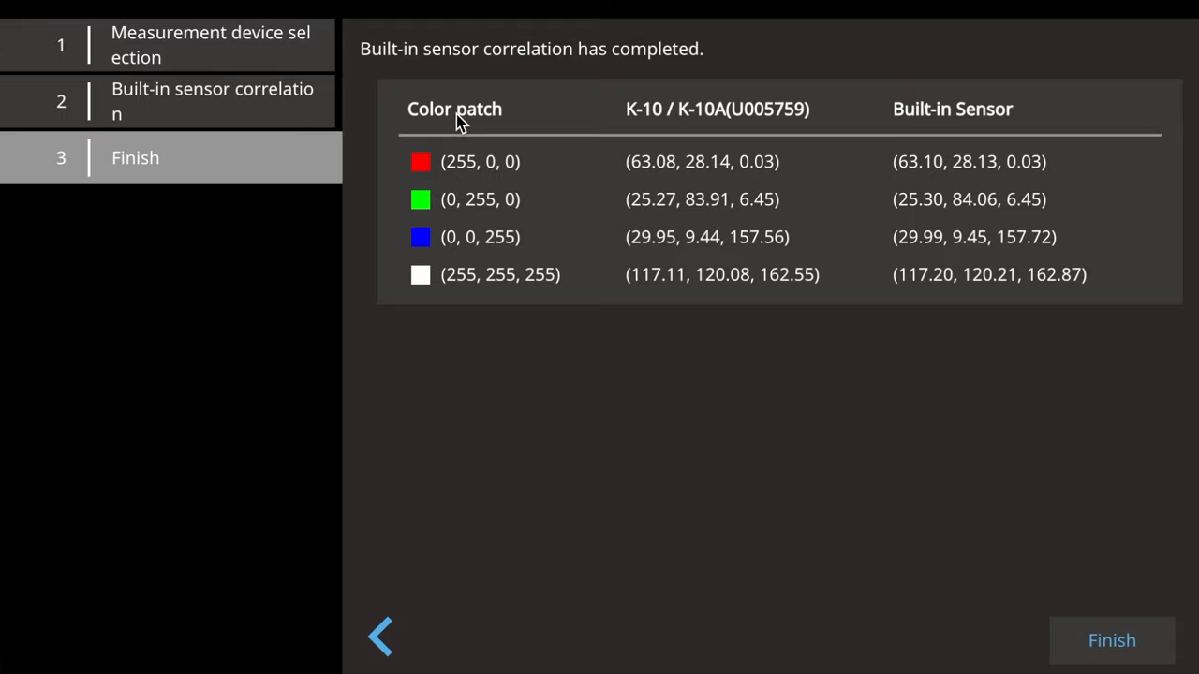
pyautogui.moveTo(941, 173)
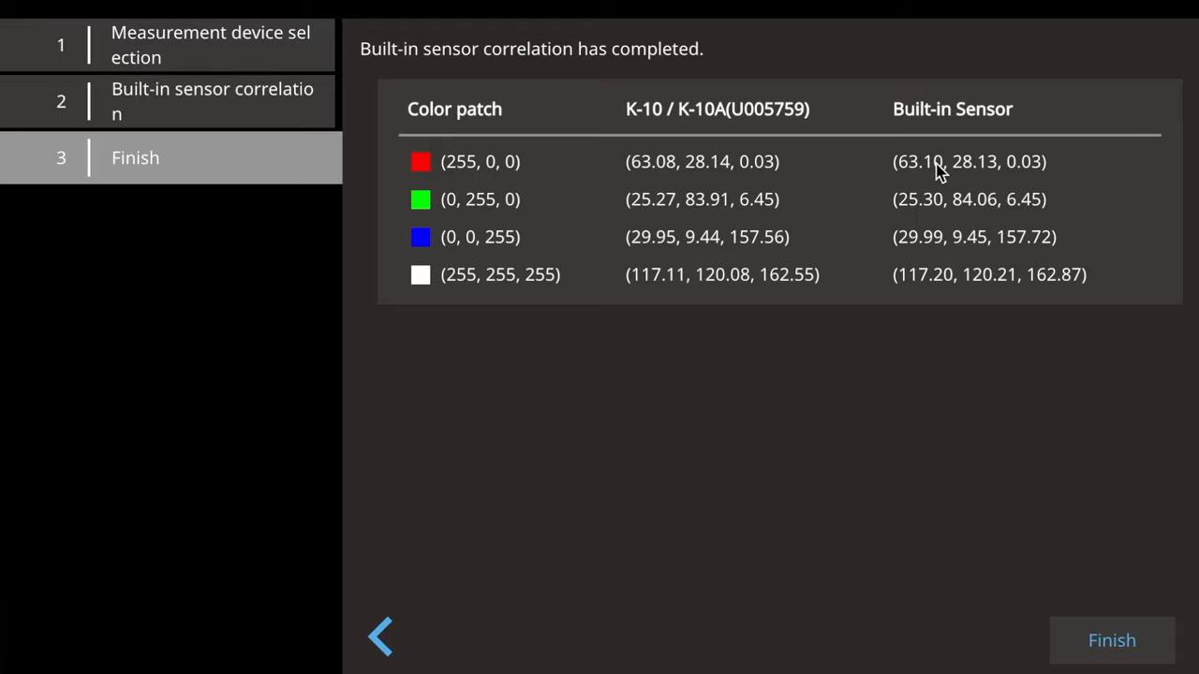
pyautogui.moveTo(713, 178)
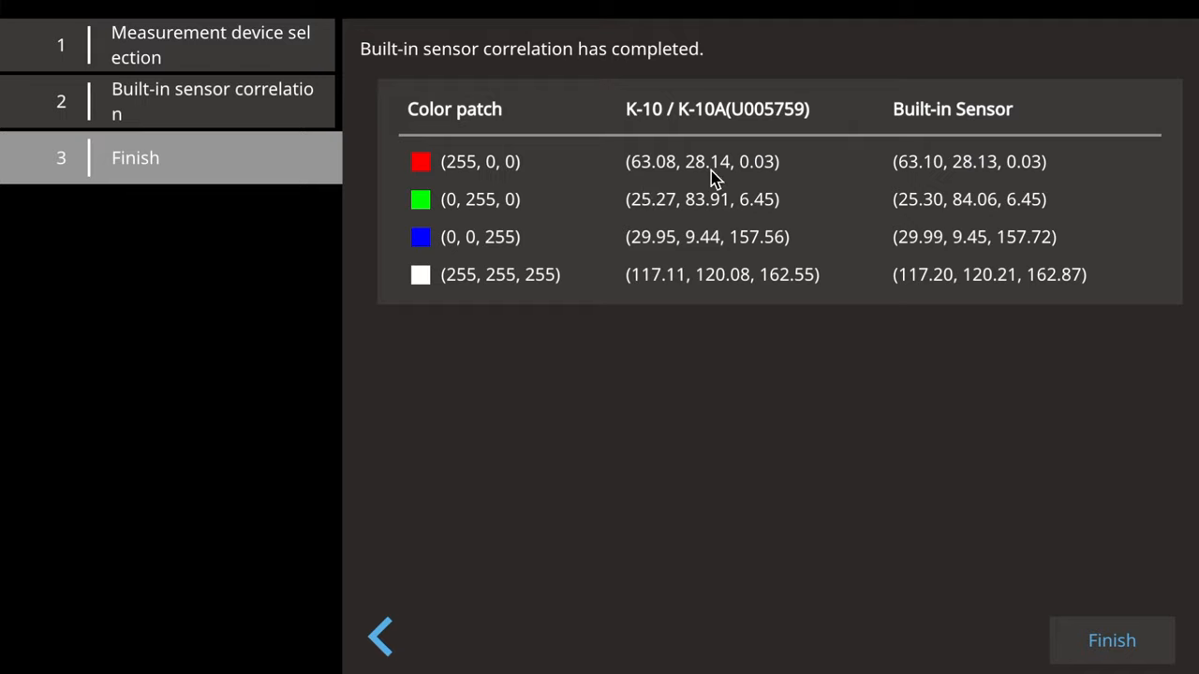
pyautogui.moveTo(955, 260)
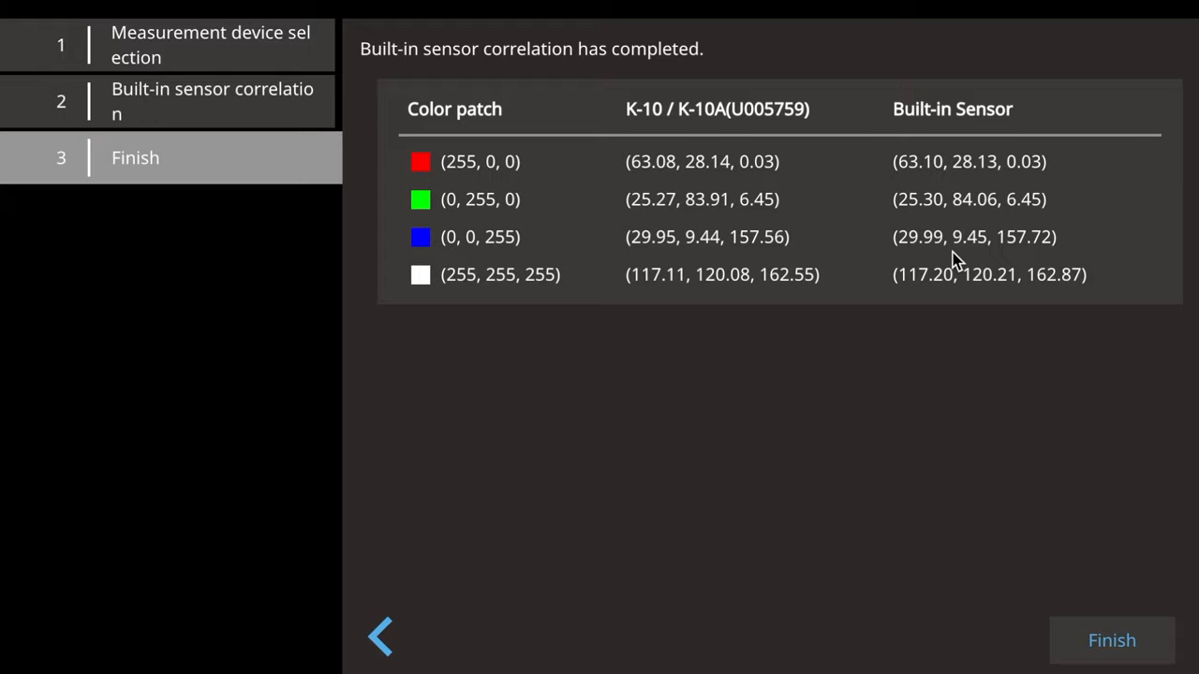
pyautogui.moveTo(867, 295)
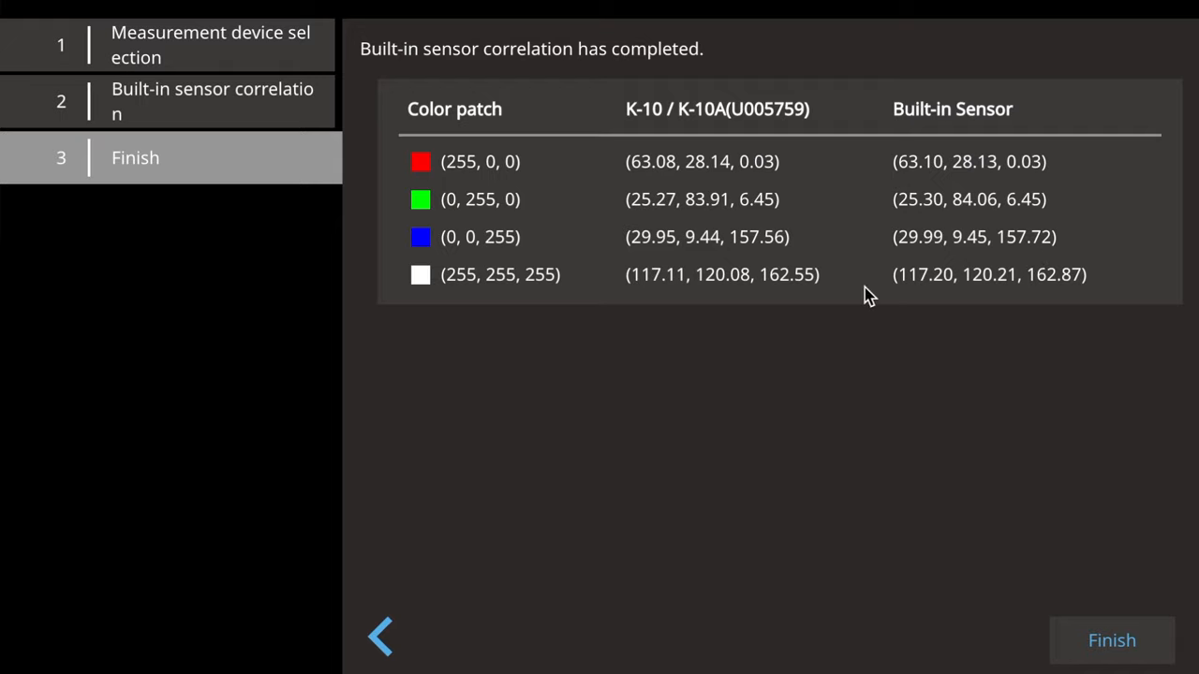
pyautogui.moveTo(934, 242)
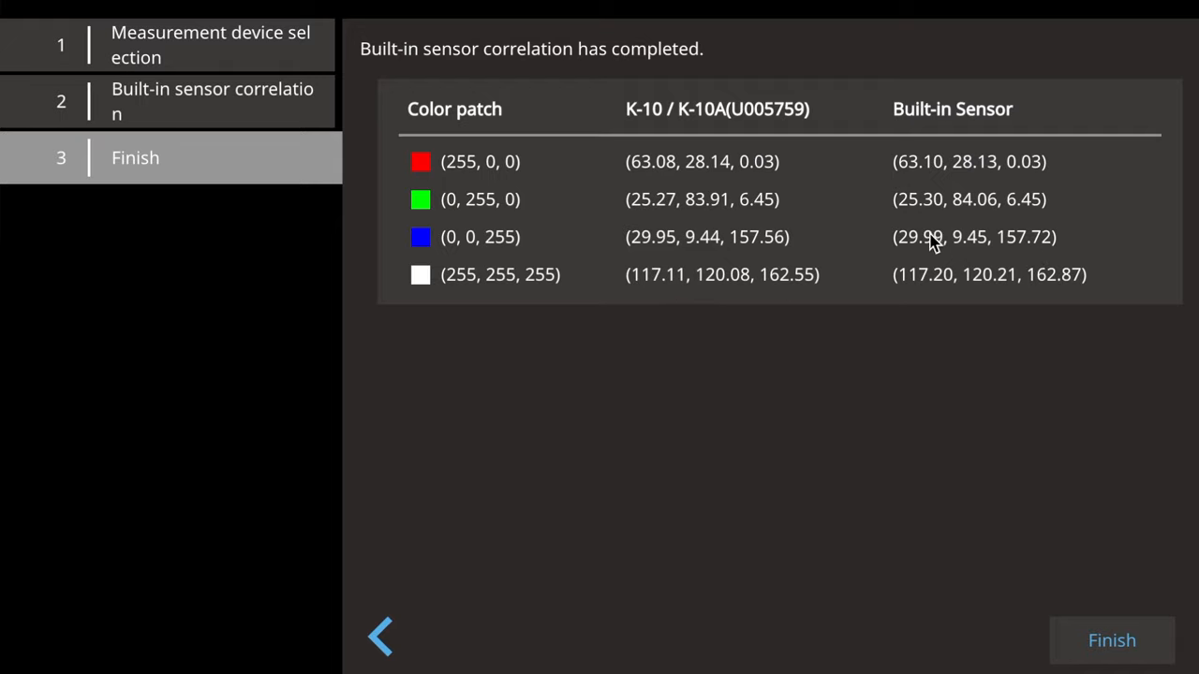
pyautogui.moveTo(1040, 223)
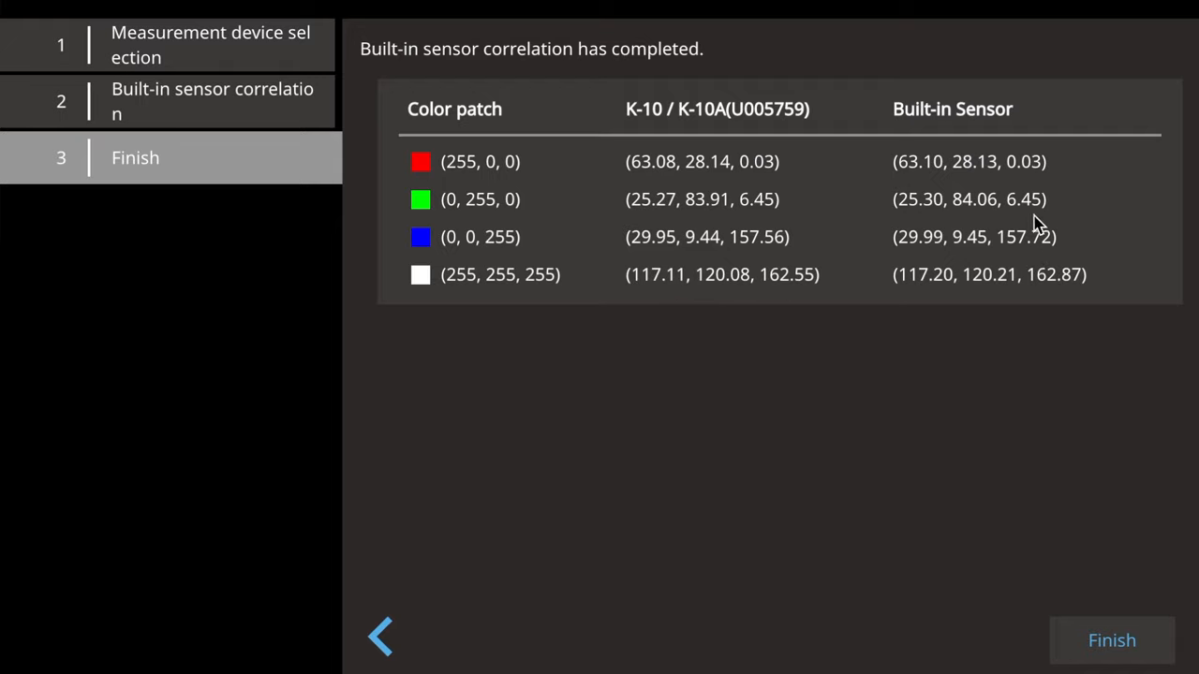
pyautogui.moveTo(637, 288)
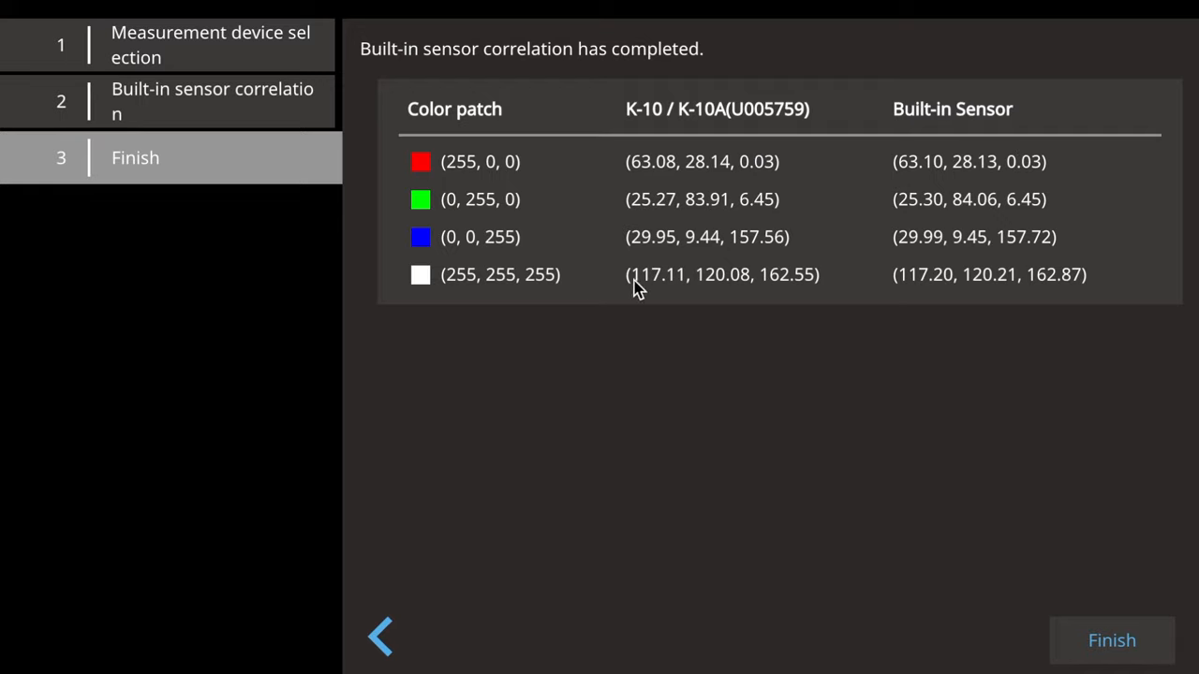
pyautogui.moveTo(991, 242)
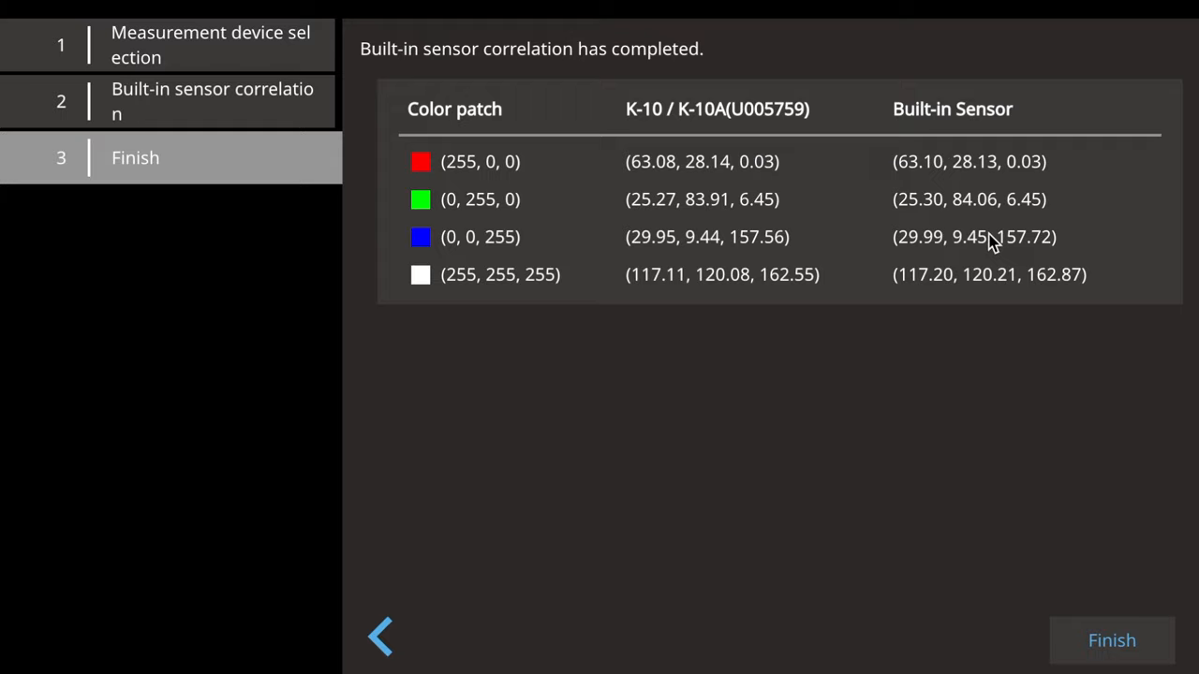
pyautogui.moveTo(1047, 251)
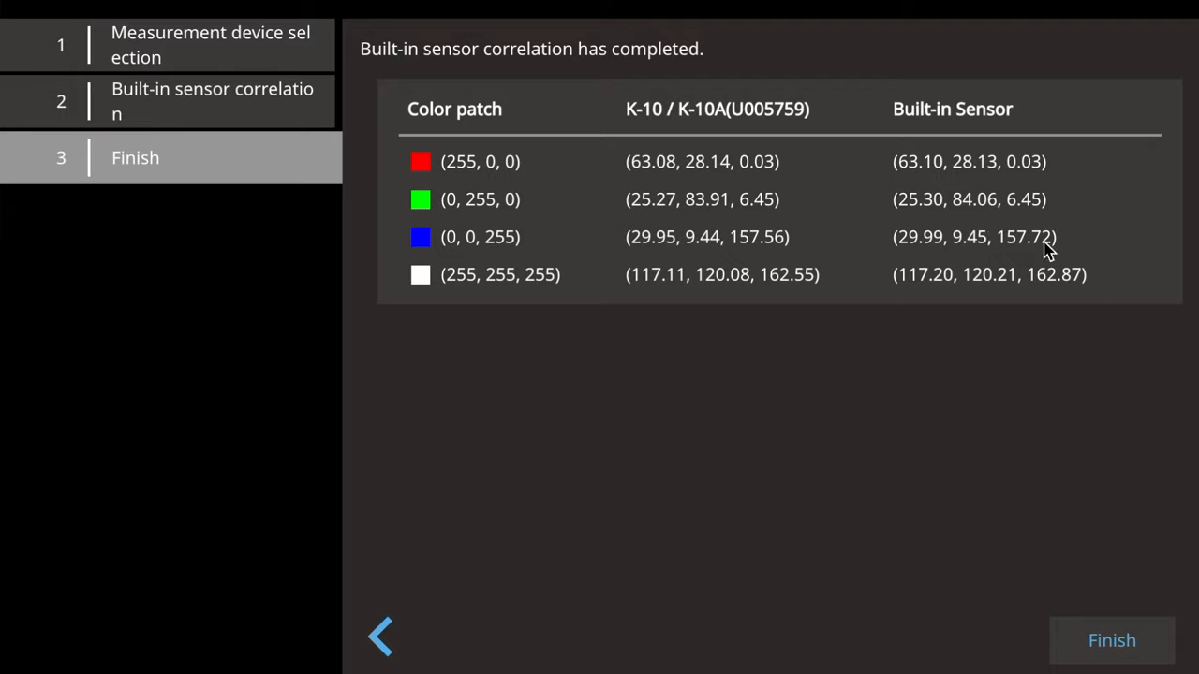
pyautogui.moveTo(950, 169)
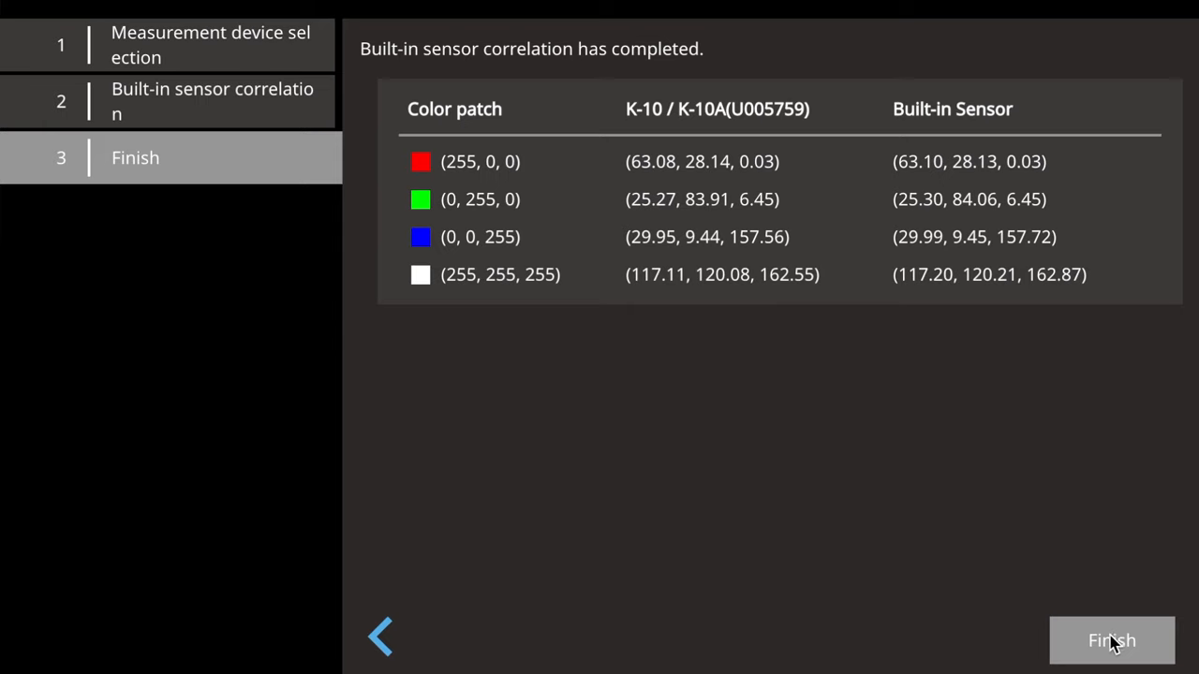
# Step: Finish the K-10 / K-10A sensor correlation and close the summary window
pyautogui.click(1112, 641)
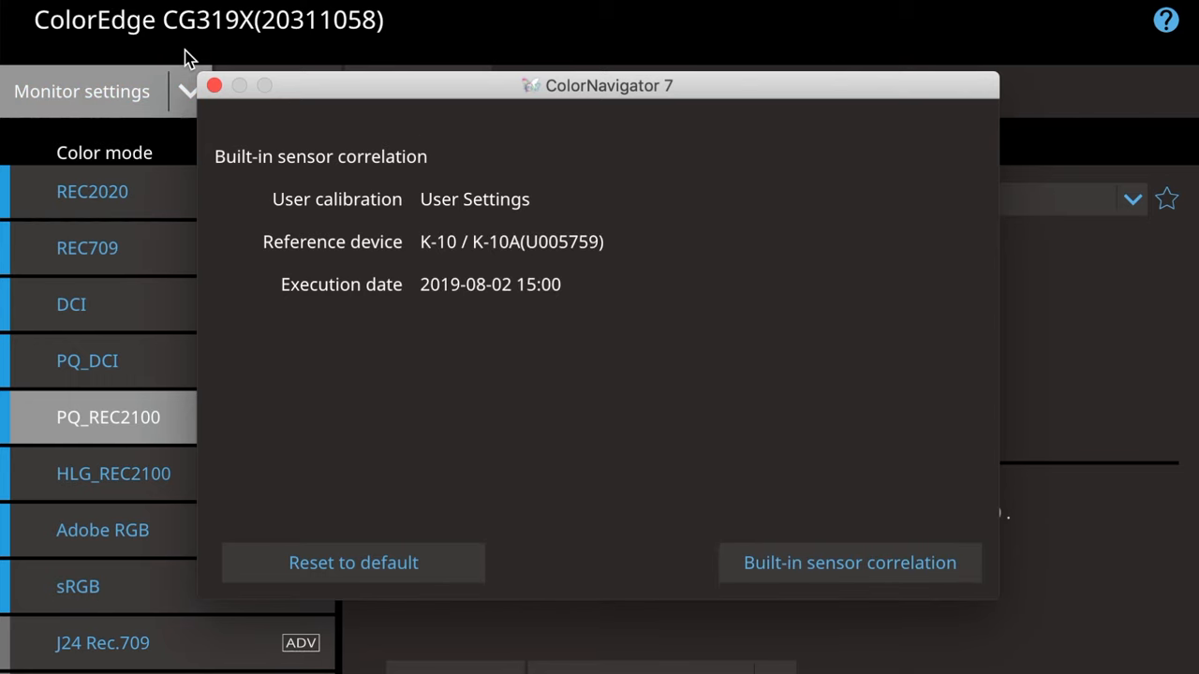
pyautogui.click(215, 85)
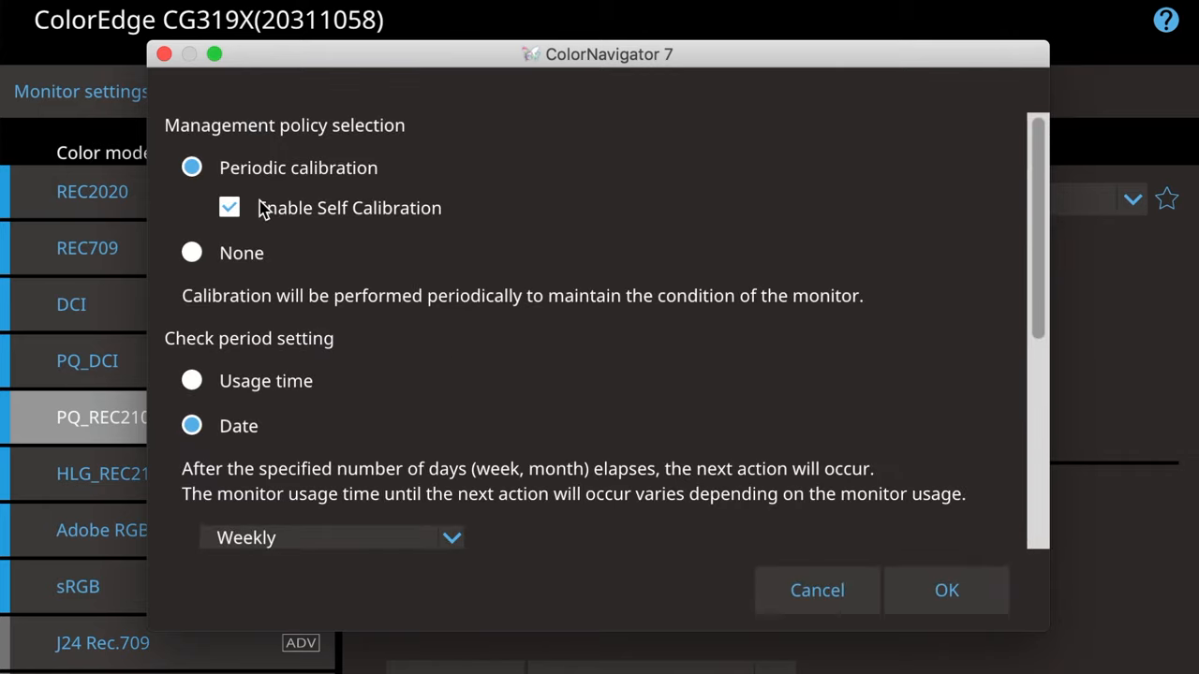
pyautogui.moveTo(417, 192)
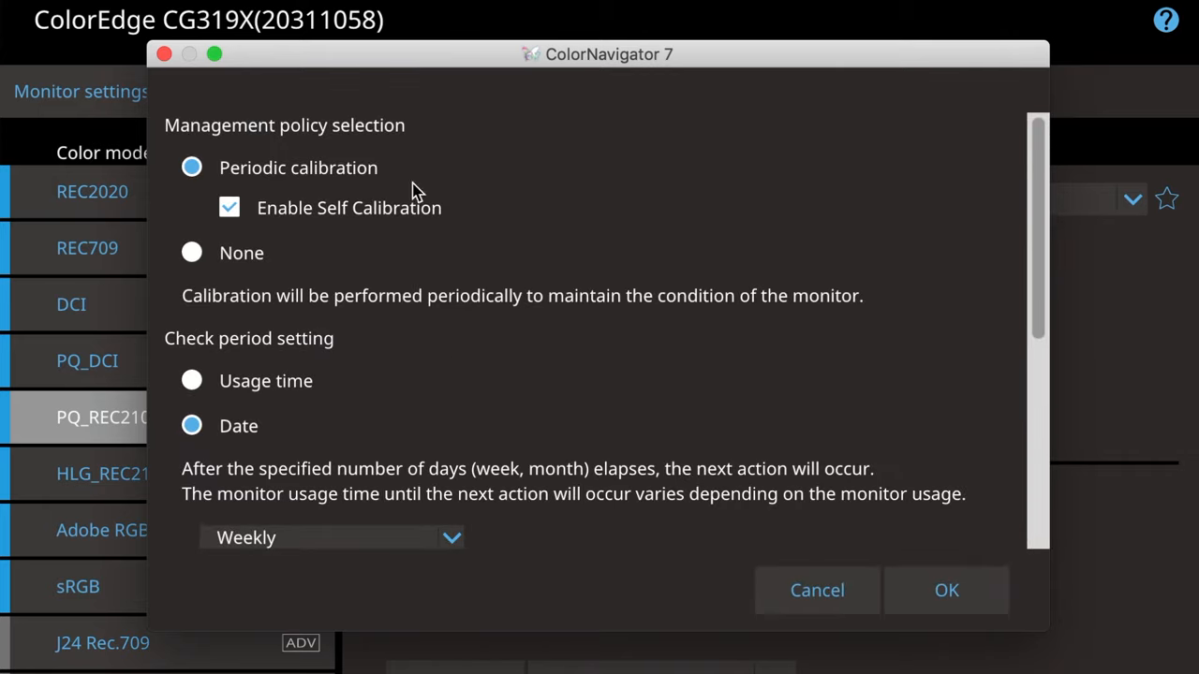
pyautogui.scroll(-3)
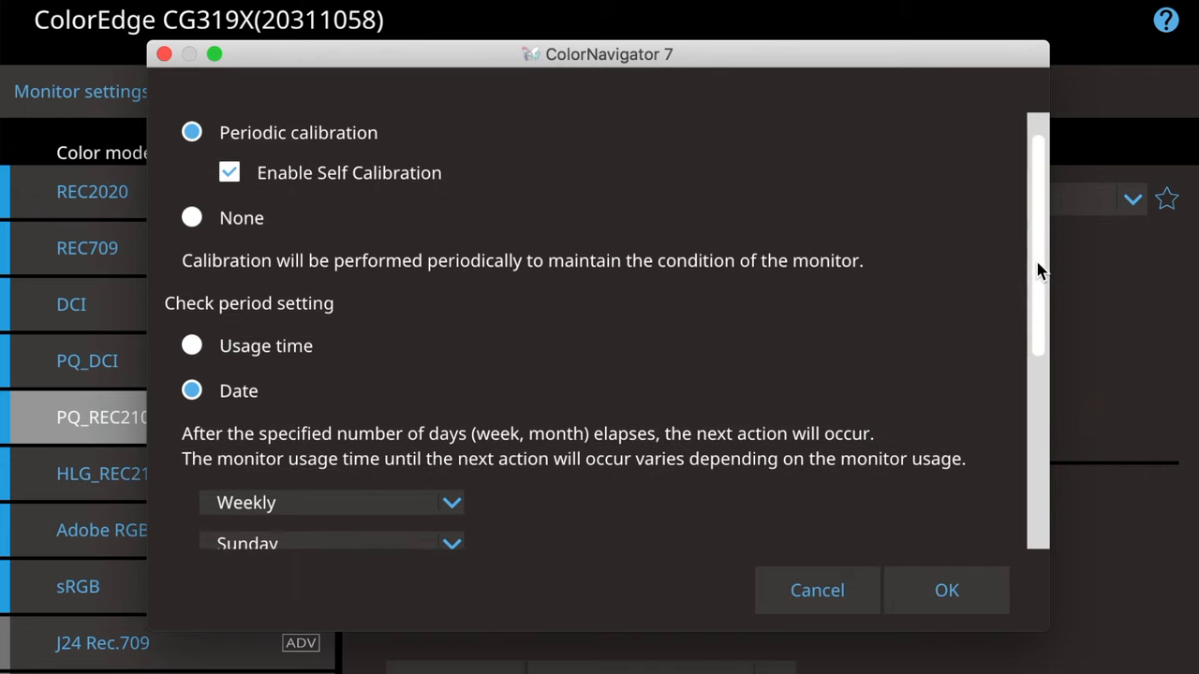
pyautogui.scroll(-3)
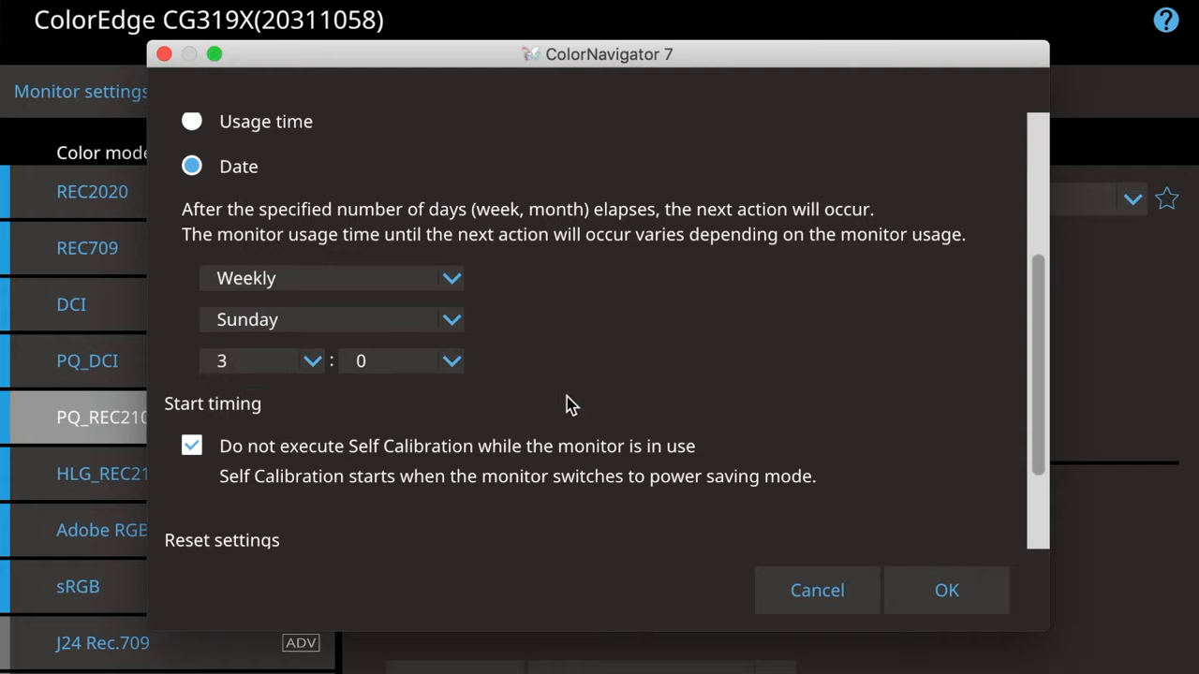
pyautogui.moveTo(1092, 346)
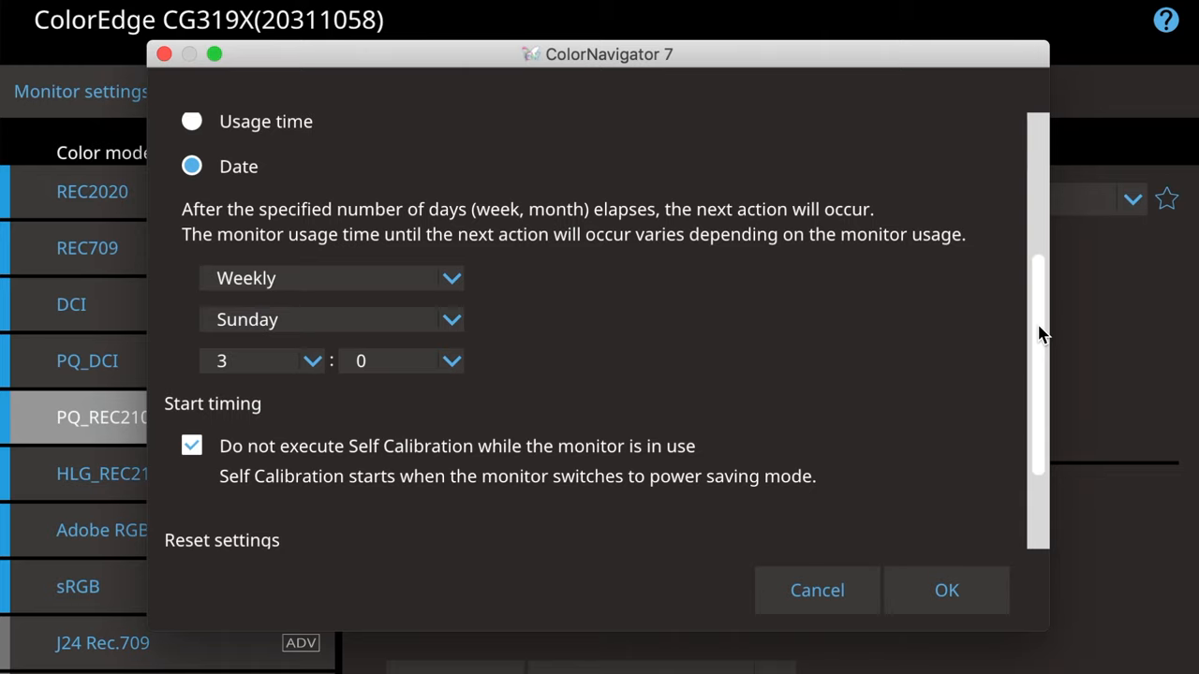
pyautogui.scroll(-3)
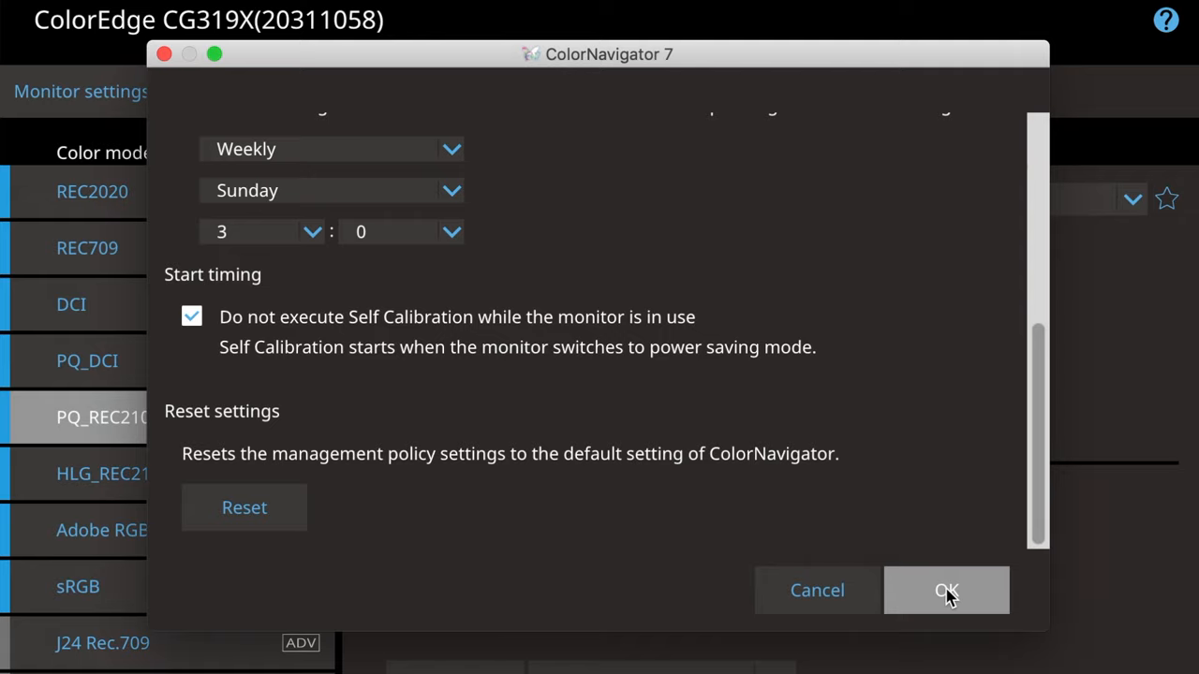
pyautogui.click(946, 590)
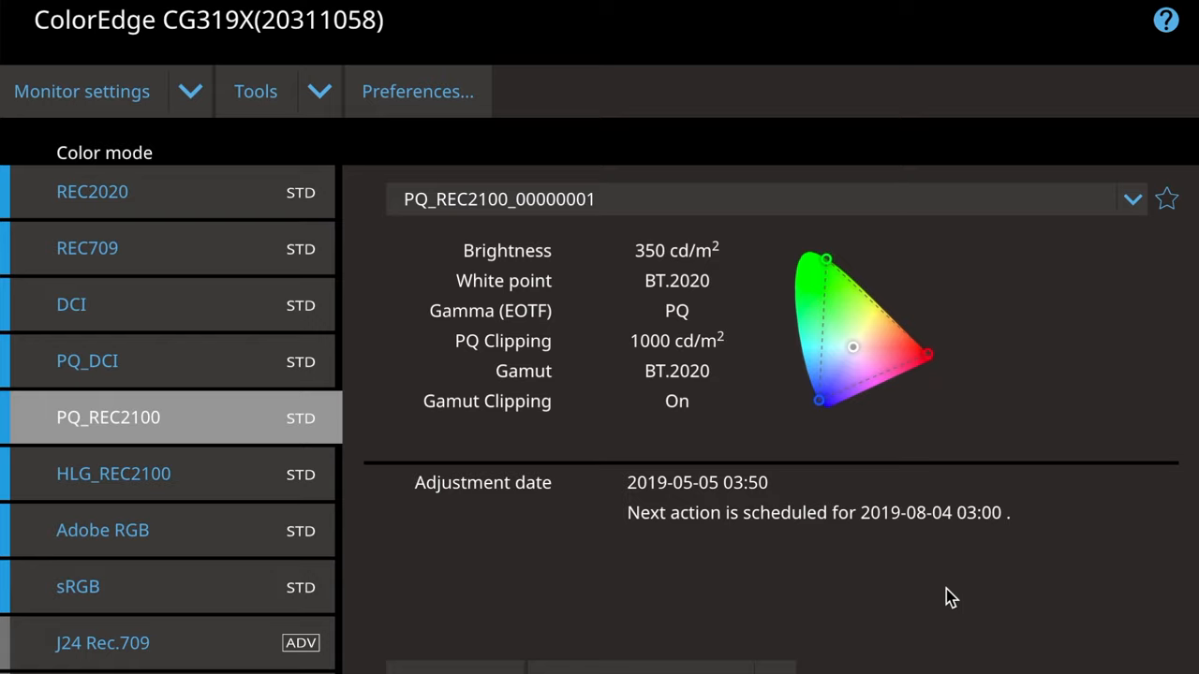